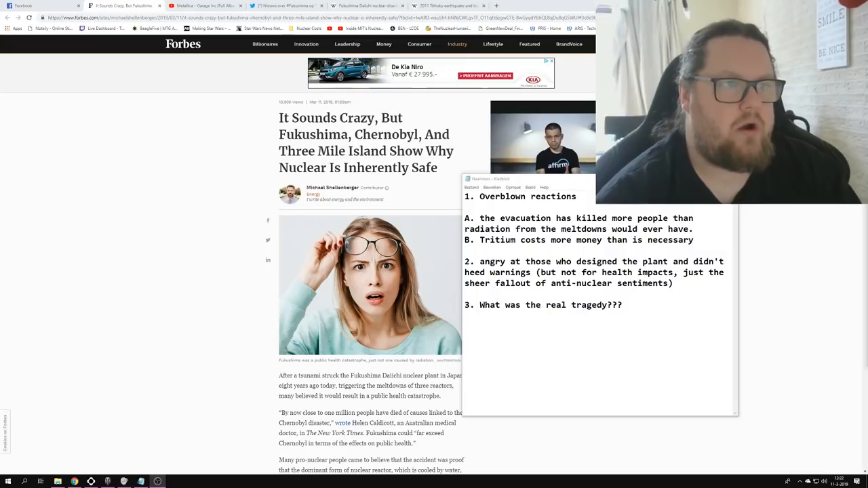
# - Open a fresh browser tab to search for Google Maps
pyautogui.click(578, 6)
pyautogui.write('googlemaps')
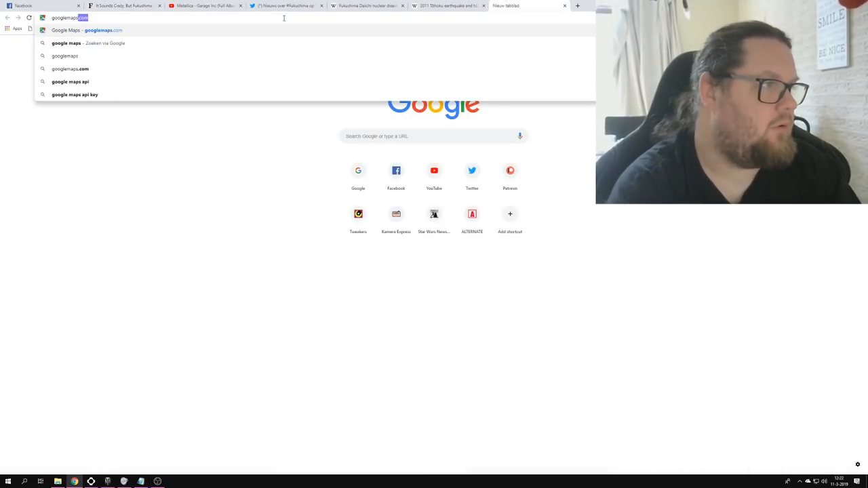
# - Load Google Maps and zoom to Japan's northeastern Honshu around Fukushima and Tokyo
pyautogui.click(103, 30)
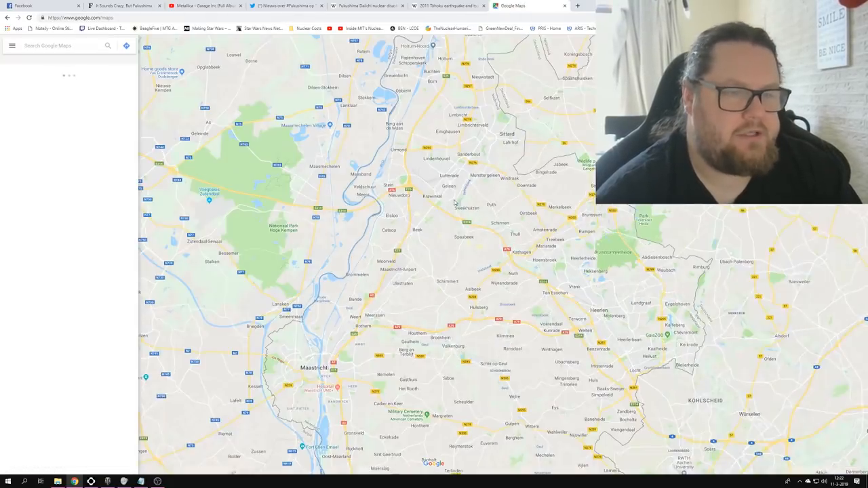
pyautogui.scroll(-3)
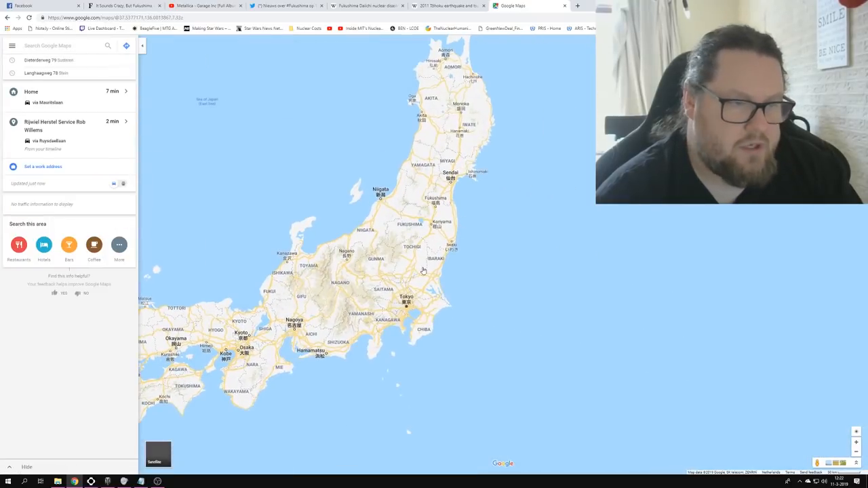
pyautogui.scroll(3)
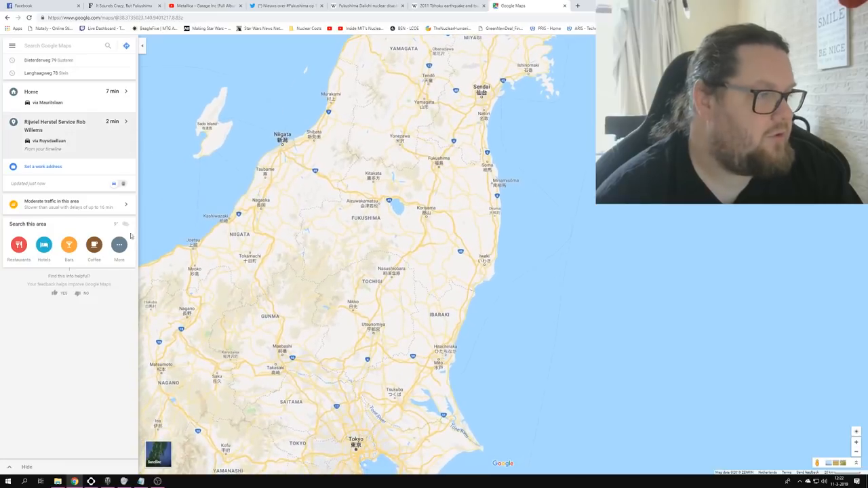
# - Switch to satellite imagery and zoom onto the coastal Fukushima nuclear plant site
pyautogui.click(157, 453)
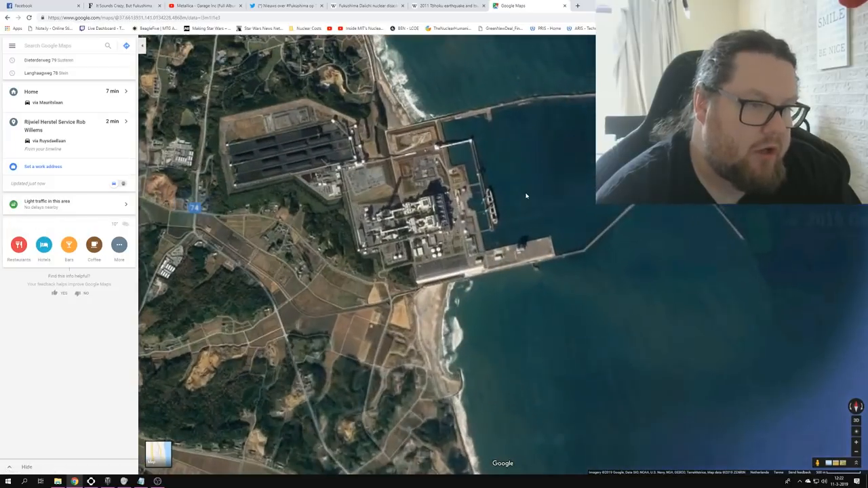
pyautogui.scroll(3)
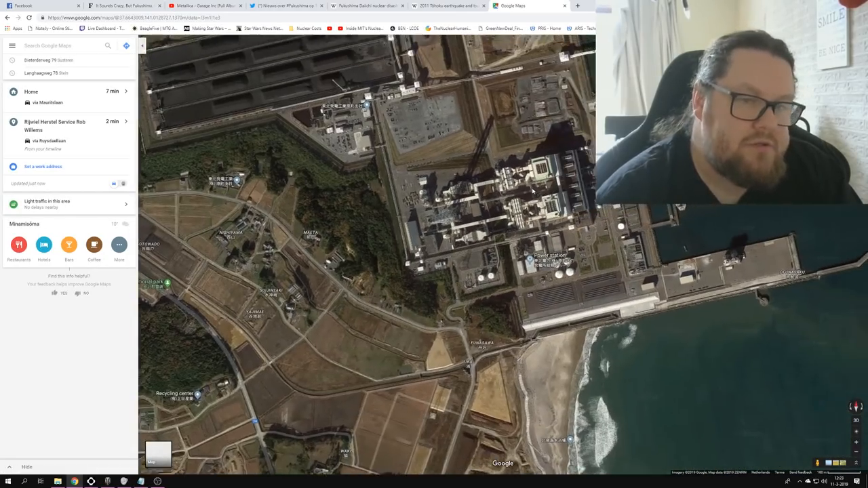
# - Zoom in and out over several coastal power plants, ending on a wide Ibaraki coastline view
pyautogui.scroll(3)
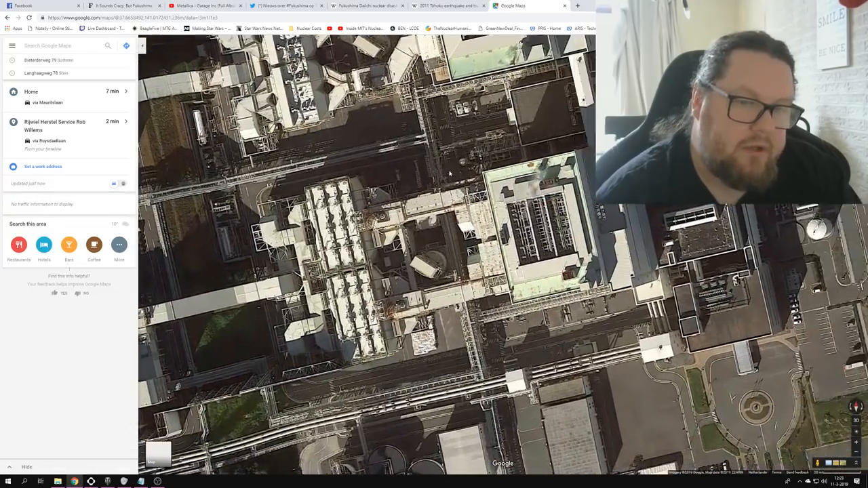
pyautogui.scroll(-3)
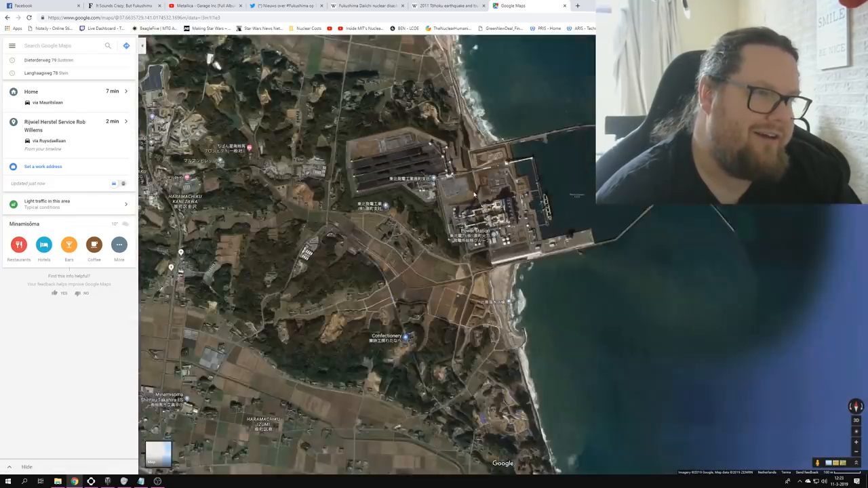
pyautogui.scroll(-3)
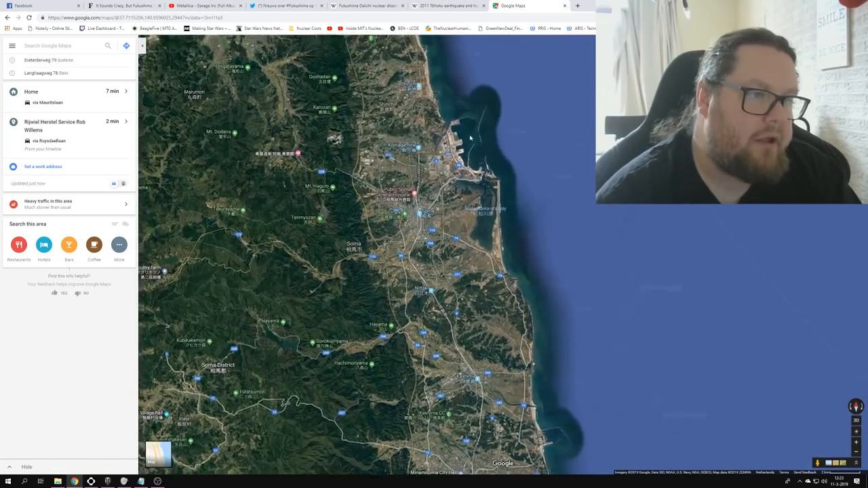
pyautogui.scroll(3)
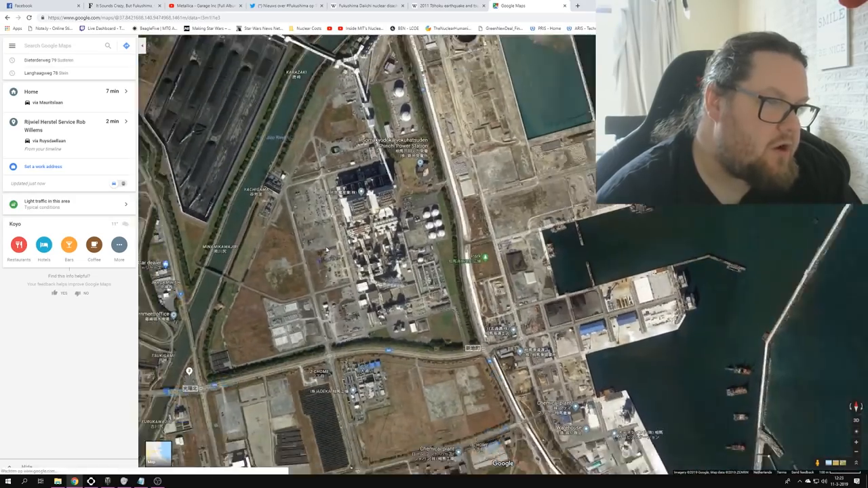
pyautogui.scroll(-3)
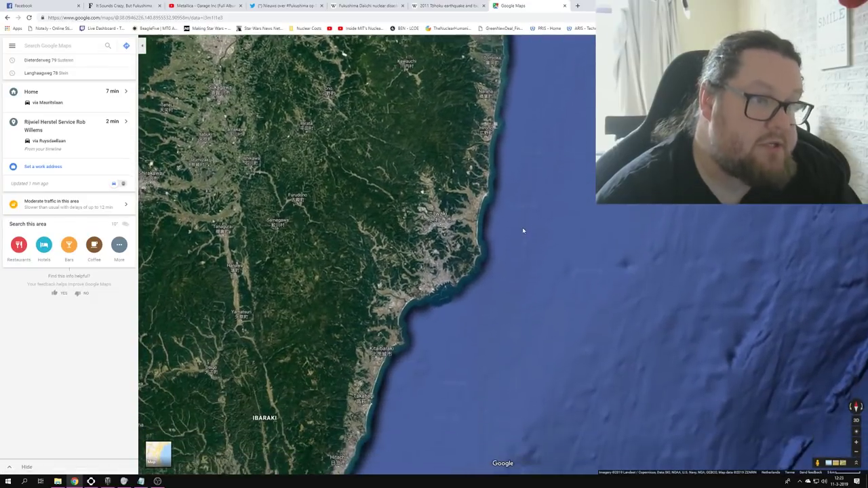
pyautogui.scroll(3)
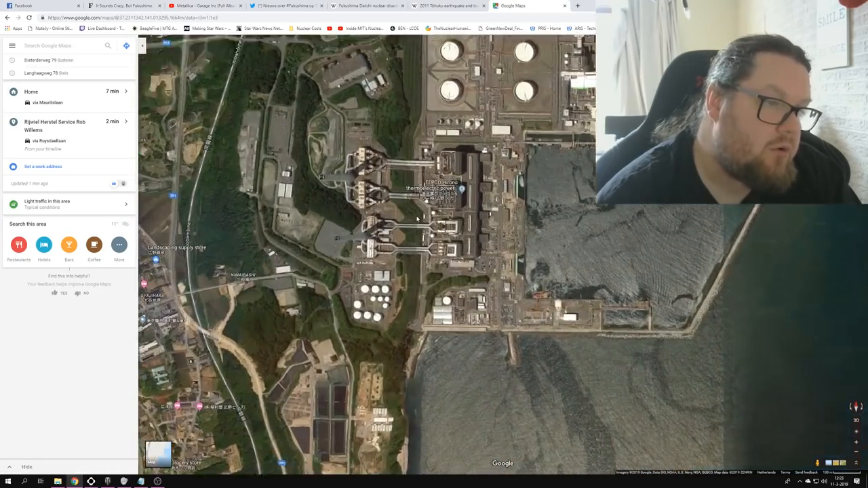
pyautogui.scroll(3)
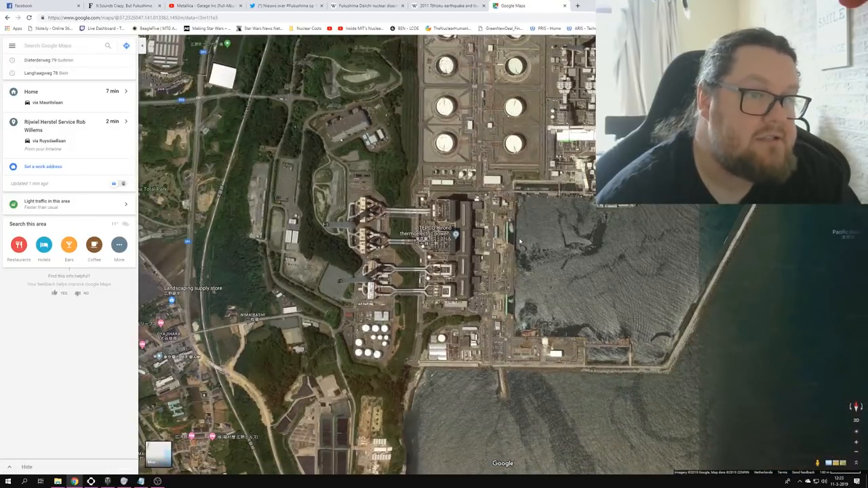
pyautogui.scroll(3)
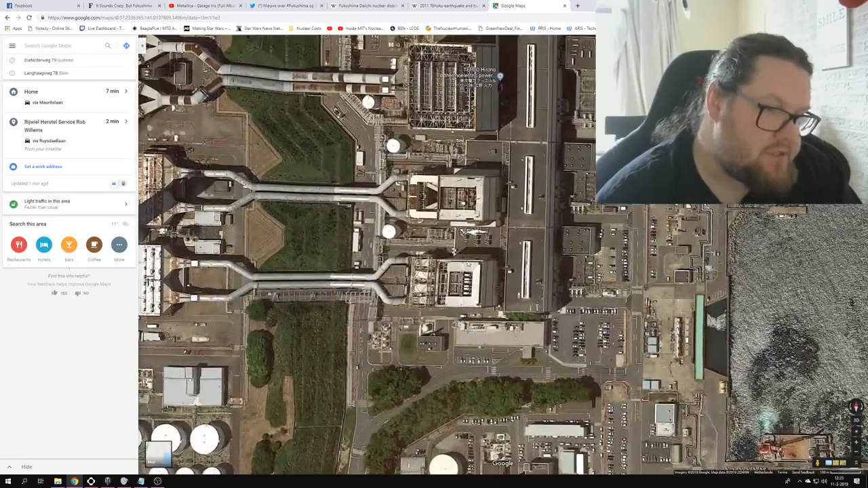
pyautogui.scroll(-3)
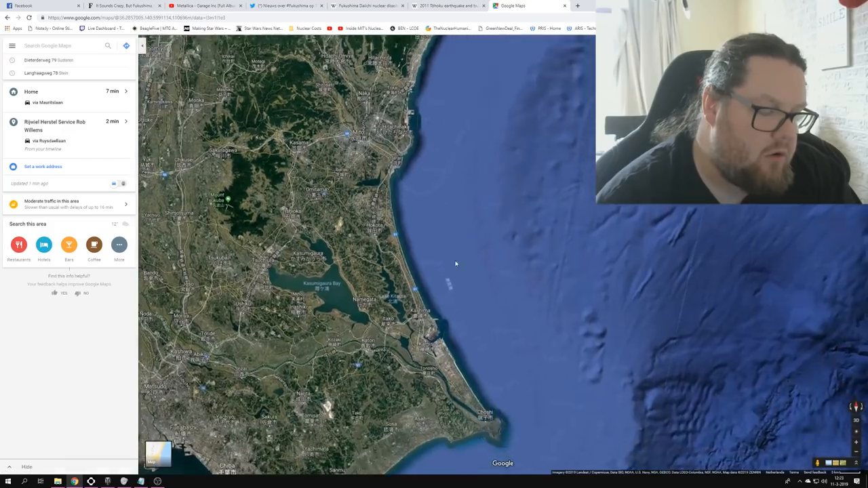
# - Zoom back into the Fukushima Daiichi plant's reactor buildings and seawall
pyautogui.scroll(3)
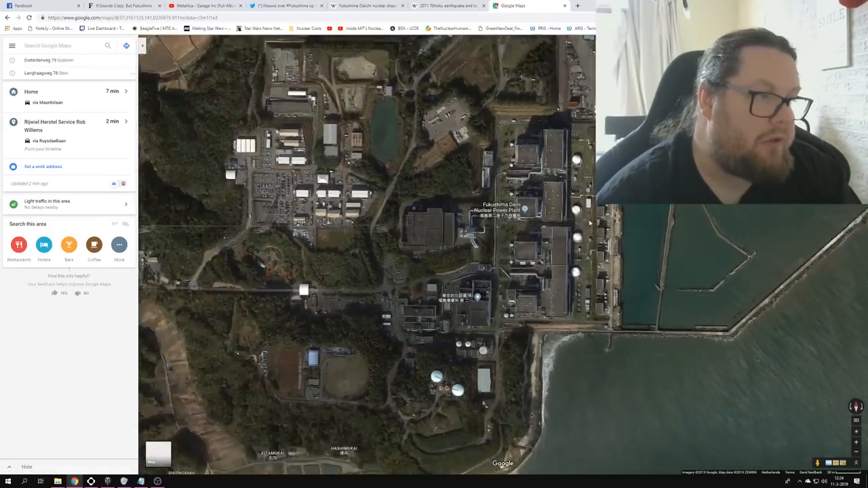
# - Zoom out to the harbour and coast, then move south to farmland near Pacific Ocean Breeding
pyautogui.scroll(-3)
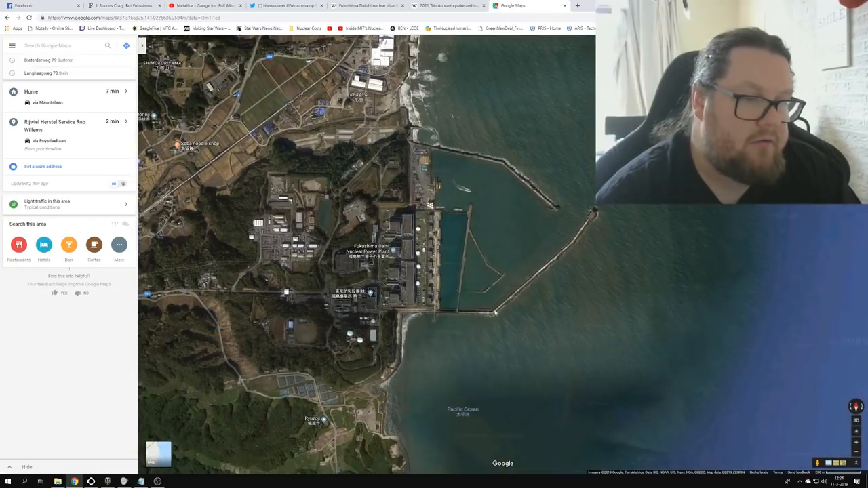
pyautogui.moveTo(478, 279)
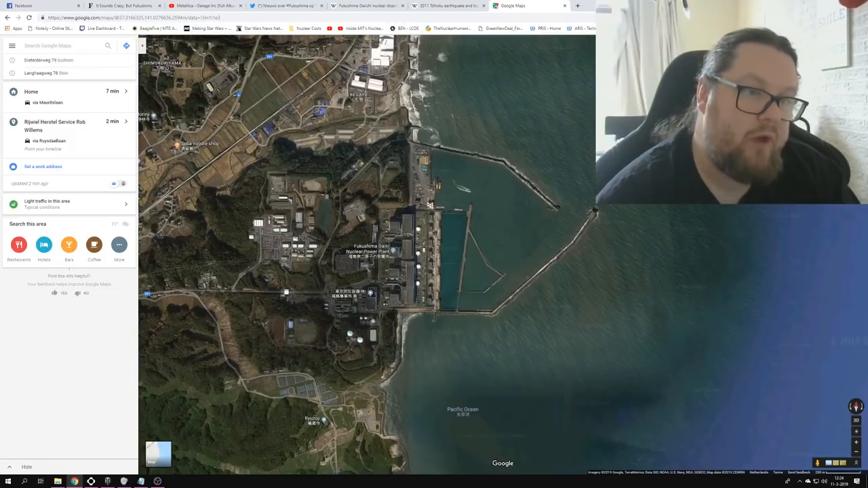
pyautogui.scroll(3)
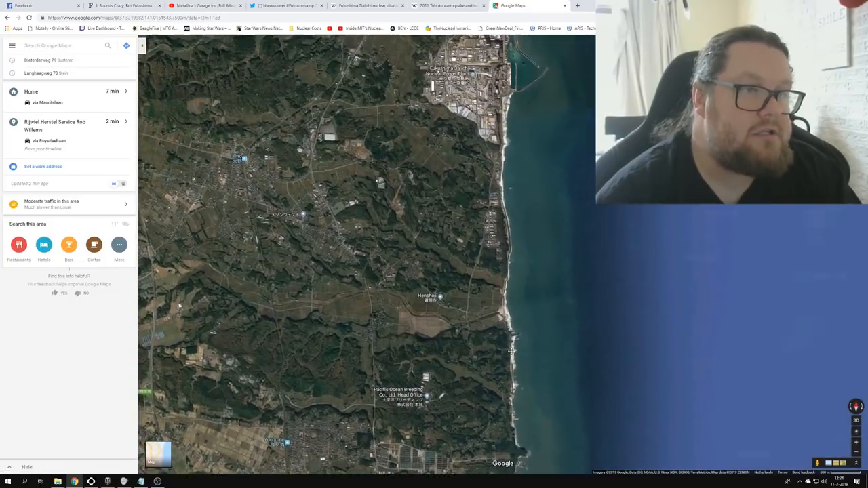
# - Zoom into the storage-tank fields and industrial buildings at the Daiichi site
pyautogui.scroll(3)
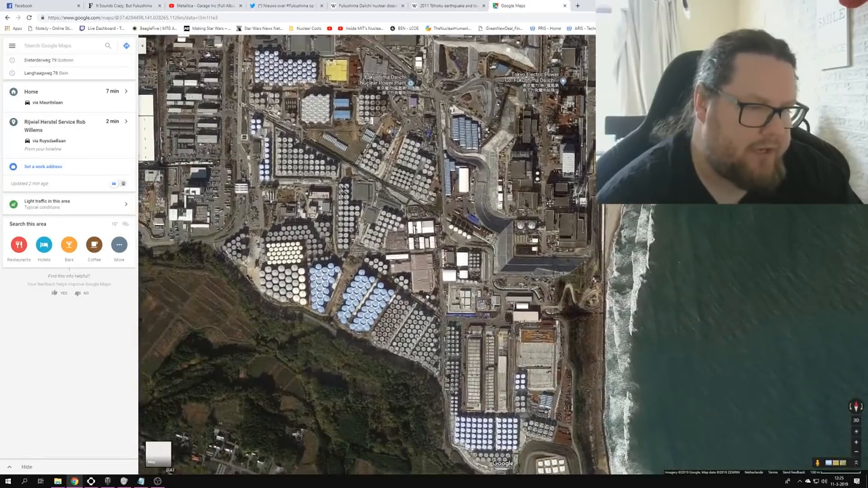
pyautogui.scroll(-3)
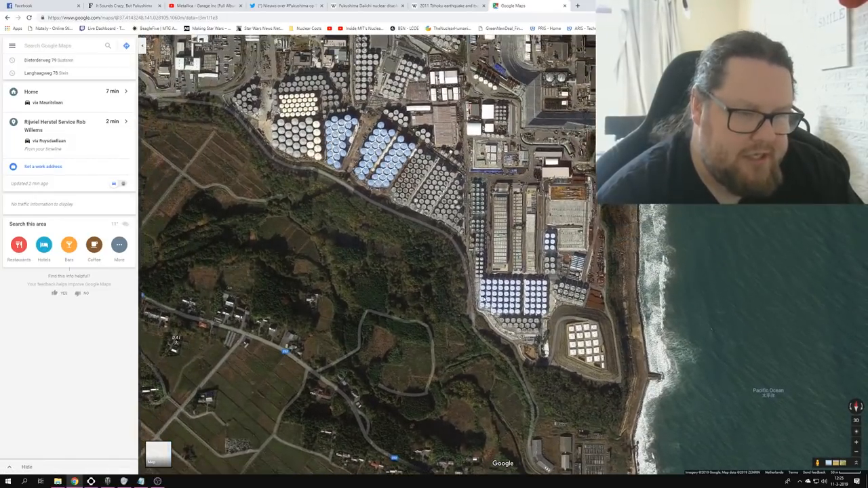
pyautogui.scroll(3)
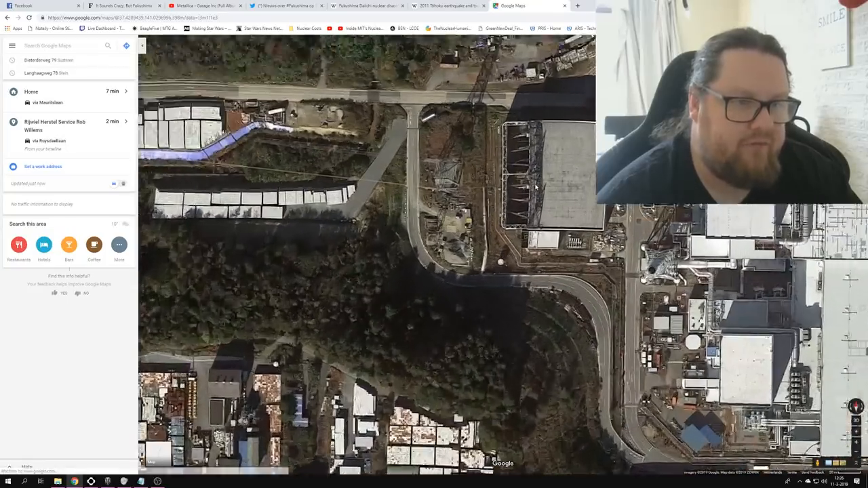
# - Zoom out toward Japan and back in on the Fukushima coast near the plants
pyautogui.scroll(-3)
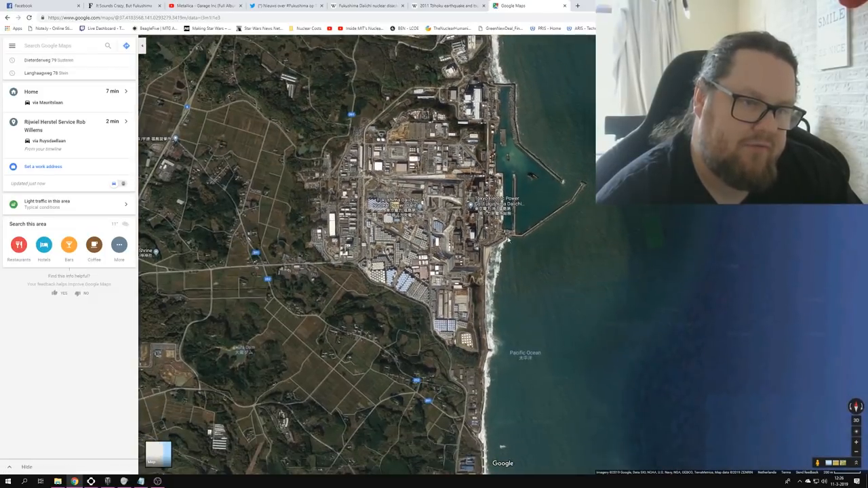
pyautogui.moveTo(504, 234)
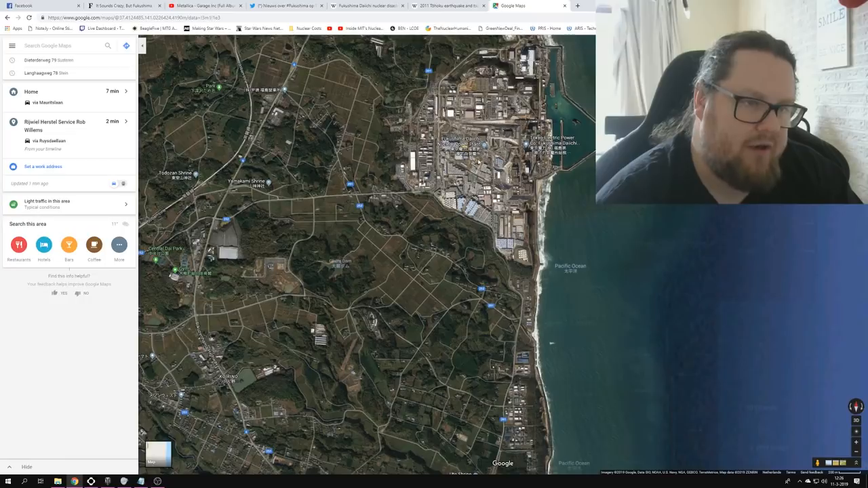
pyautogui.scroll(3)
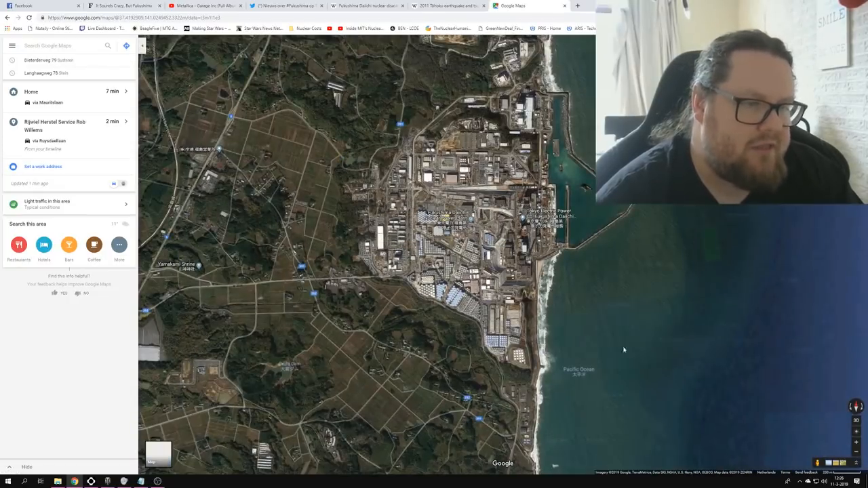
pyautogui.click(624, 350)
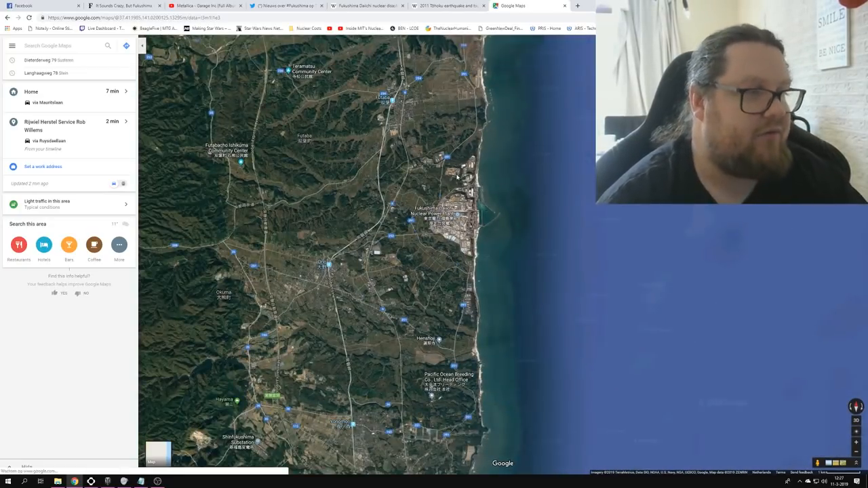
pyautogui.scroll(3)
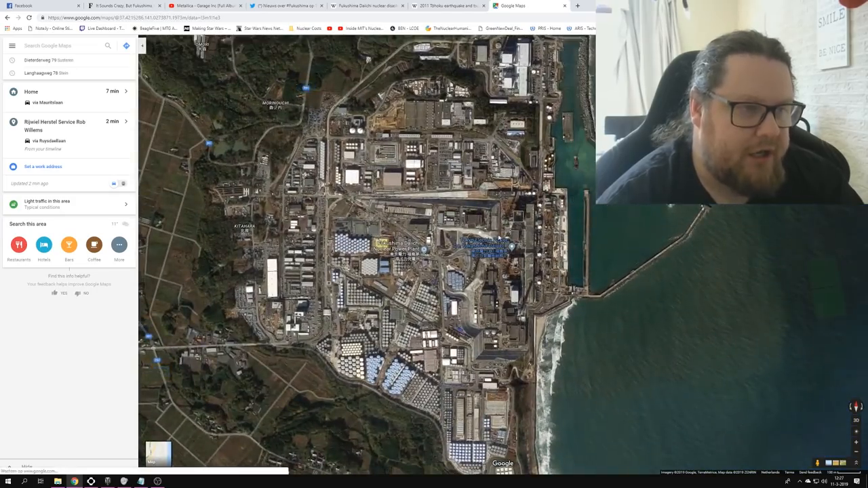
# - Pull back to a wider coastline view with both Daiichi and Daini plants labeled
pyautogui.scroll(-3)
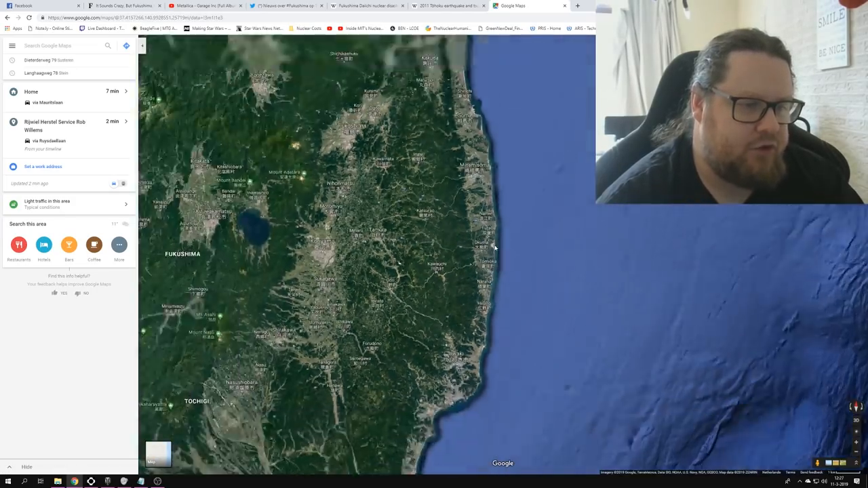
pyautogui.scroll(-3)
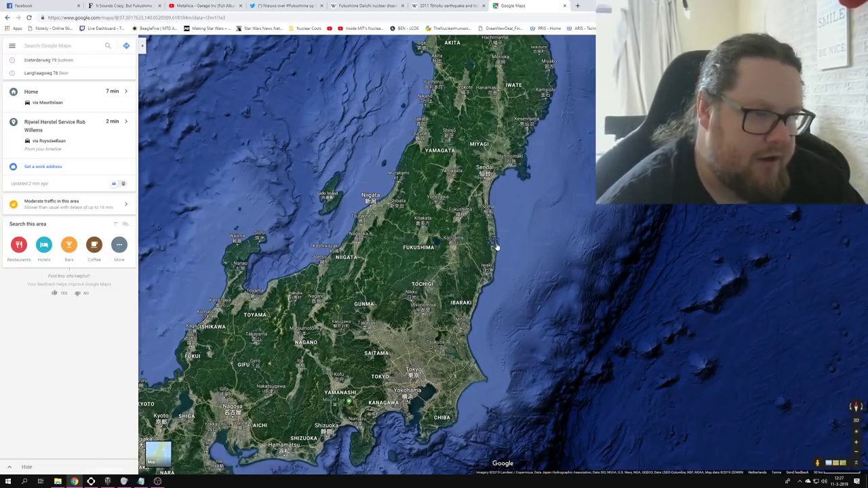
pyautogui.scroll(-3)
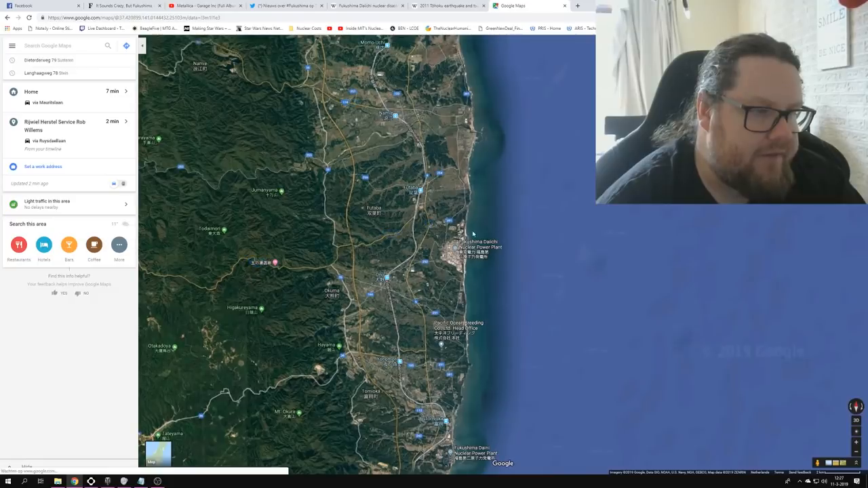
pyautogui.moveTo(517, 268)
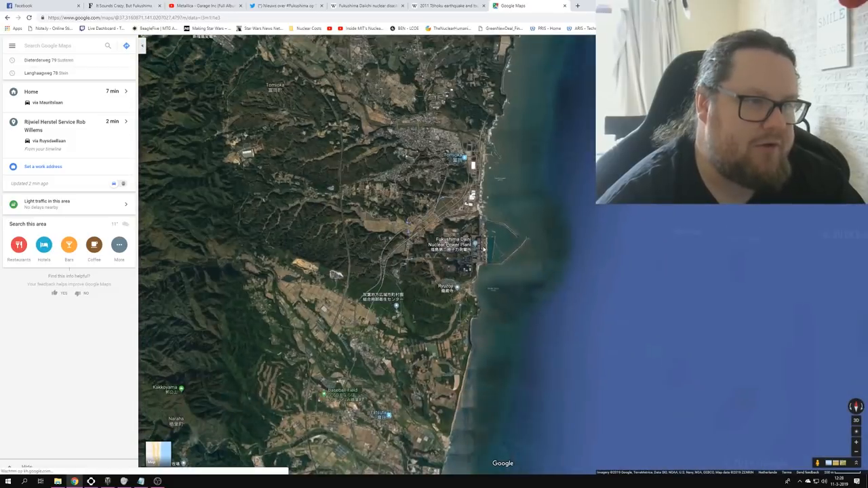
pyautogui.scroll(-3)
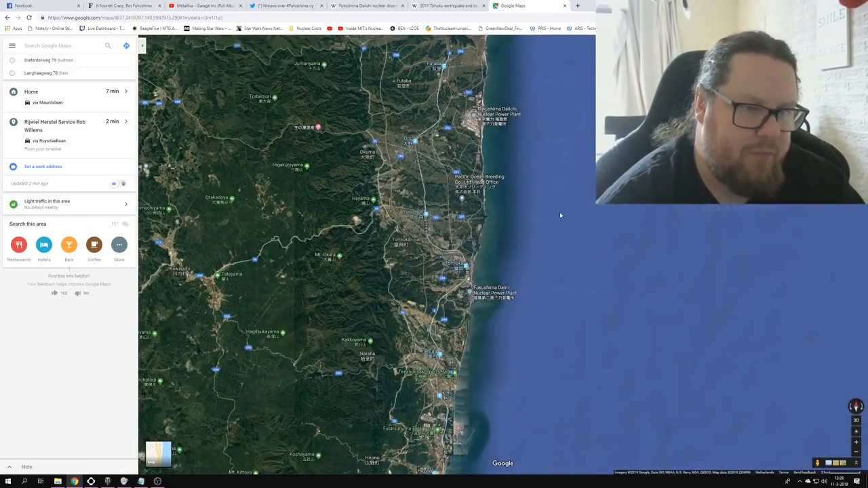
pyautogui.moveTo(570, 214)
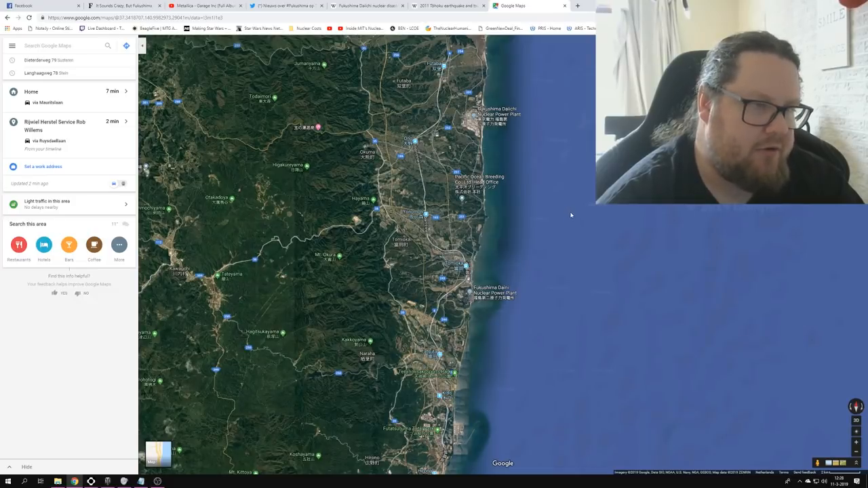
pyautogui.moveTo(500, 358)
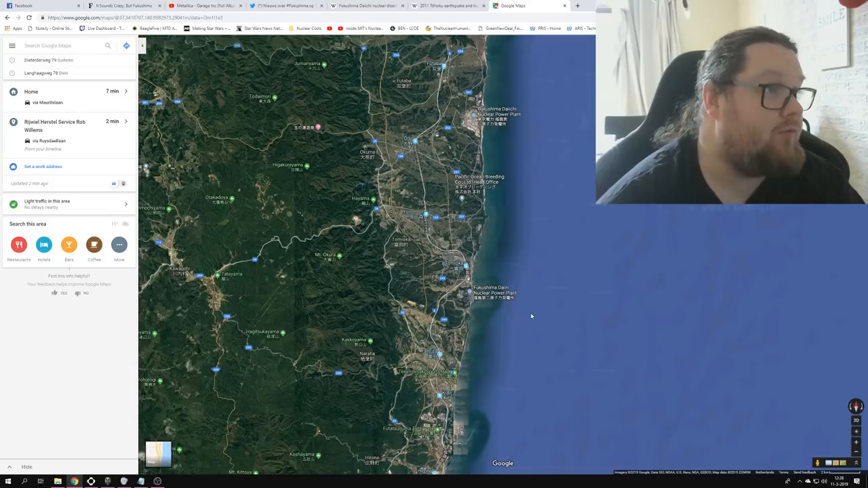
# - Show the Notepad talking points ending 'What was the real tragedy???' over the map
pyautogui.click(139, 483)
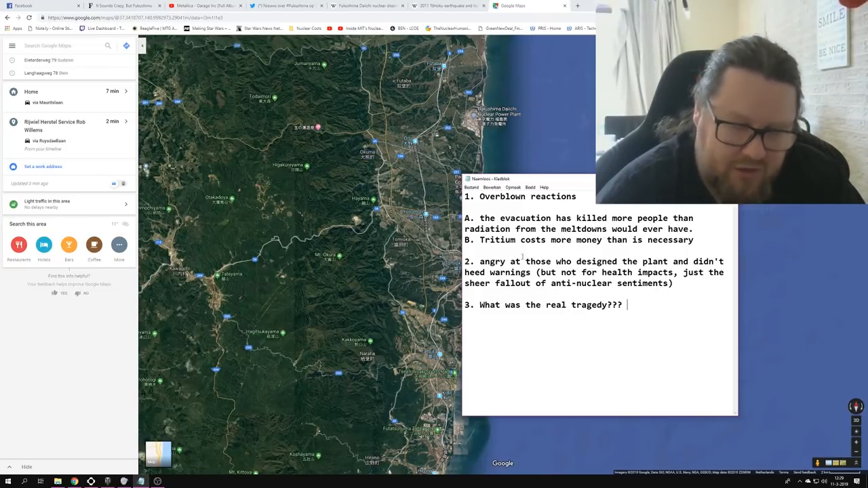
# - Switch to the Wikipedia 'Fukushima Daiichi nuclear disaster' article and highlight intro text
pyautogui.click(366, 5)
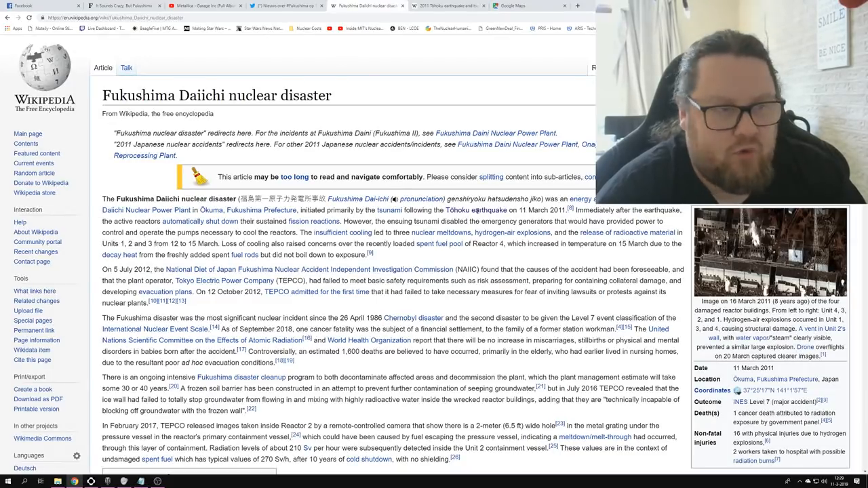
pyautogui.scroll(-3)
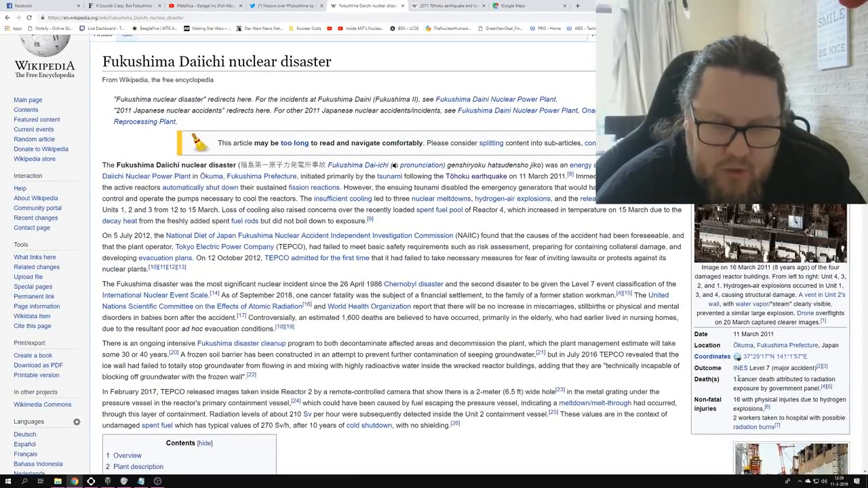
pyautogui.moveTo(735, 367); pyautogui.dragTo(803, 388)
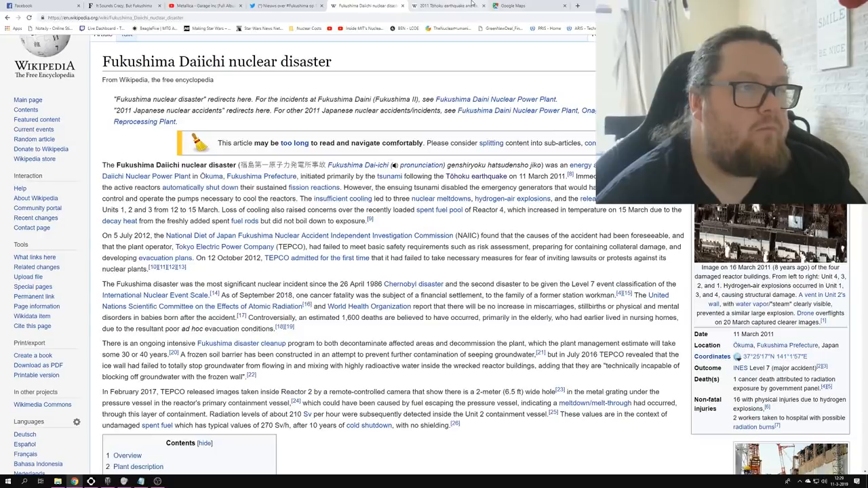
# - Bring up the 2011 Tōhoku earthquake and tsunami article and review its Contents box and casualty infobox
pyautogui.click(446, 5)
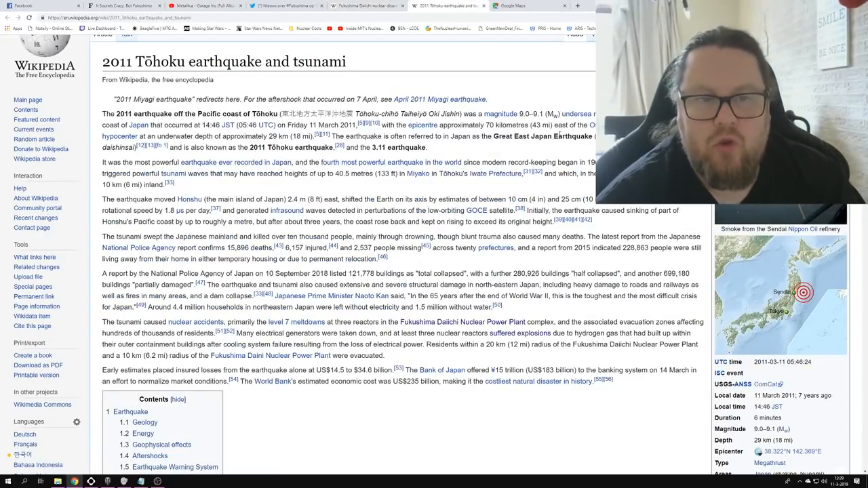
pyautogui.scroll(-3)
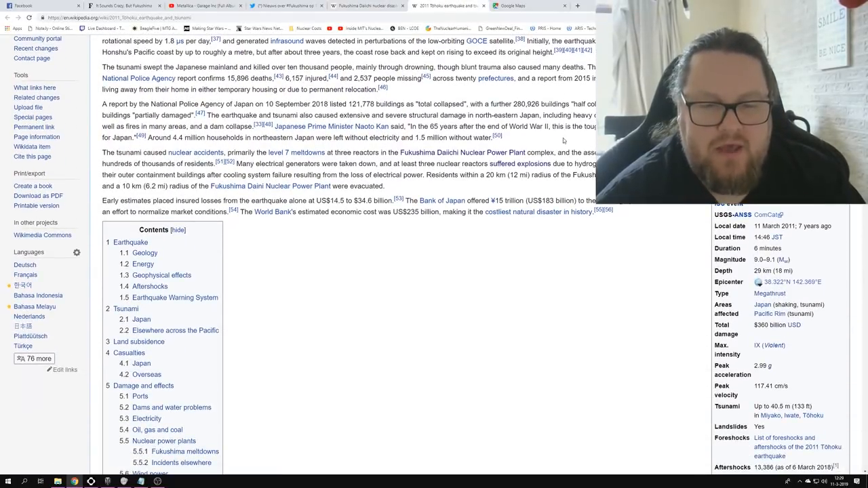
pyautogui.scroll(-3)
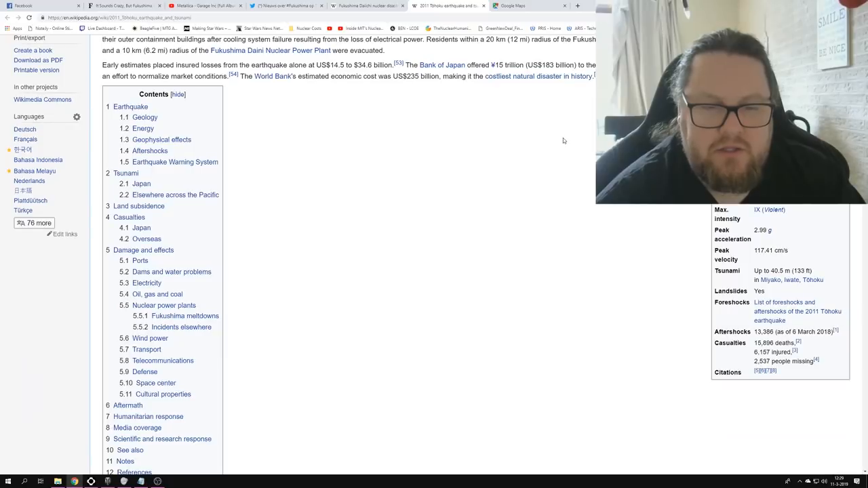
pyautogui.moveTo(572, 139)
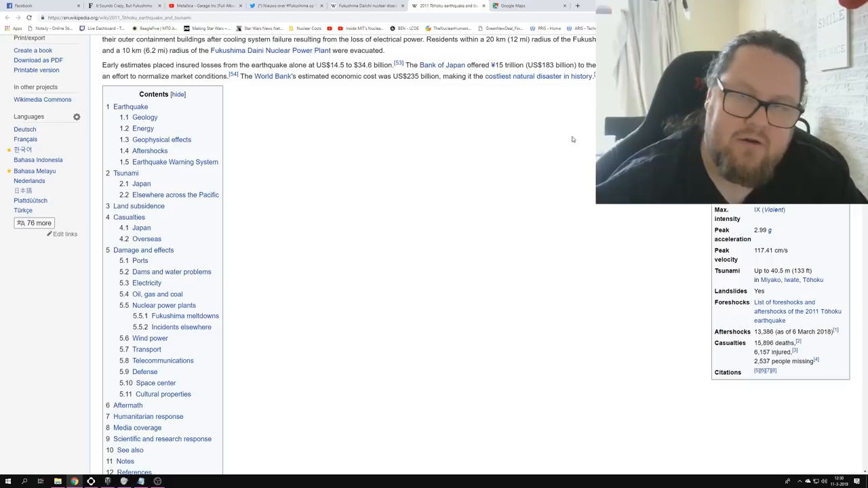
pyautogui.moveTo(580, 151)
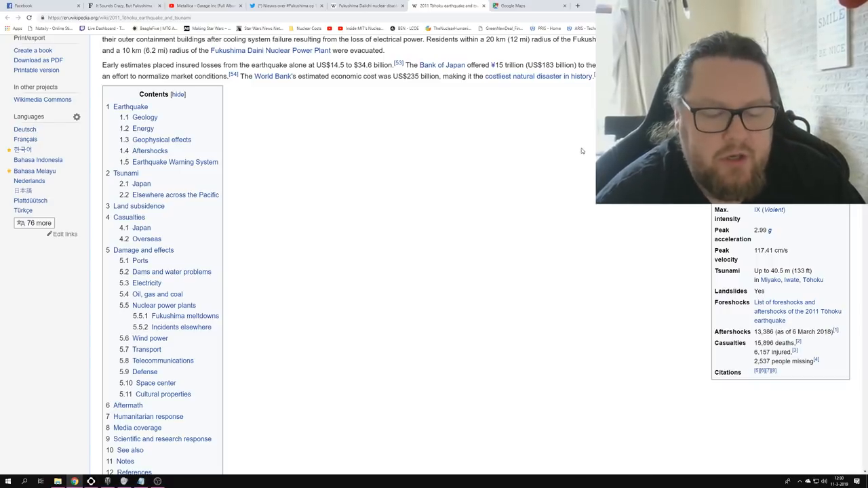
pyautogui.scroll(3)
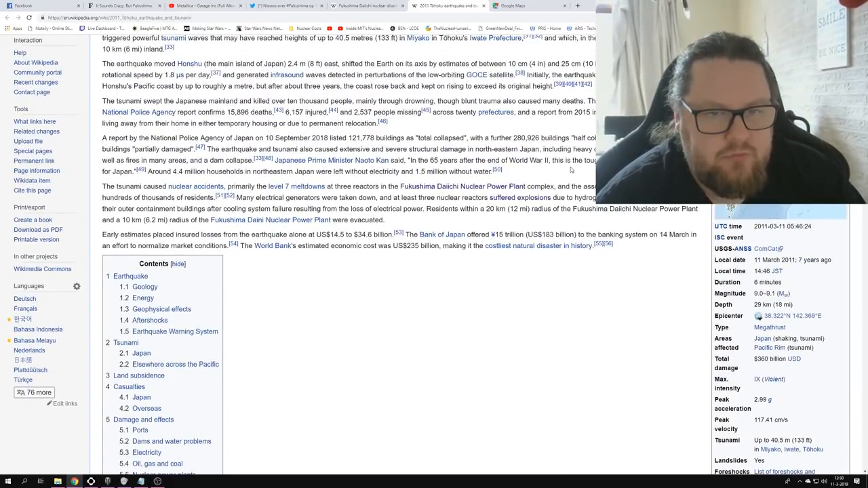
pyautogui.scroll(-3)
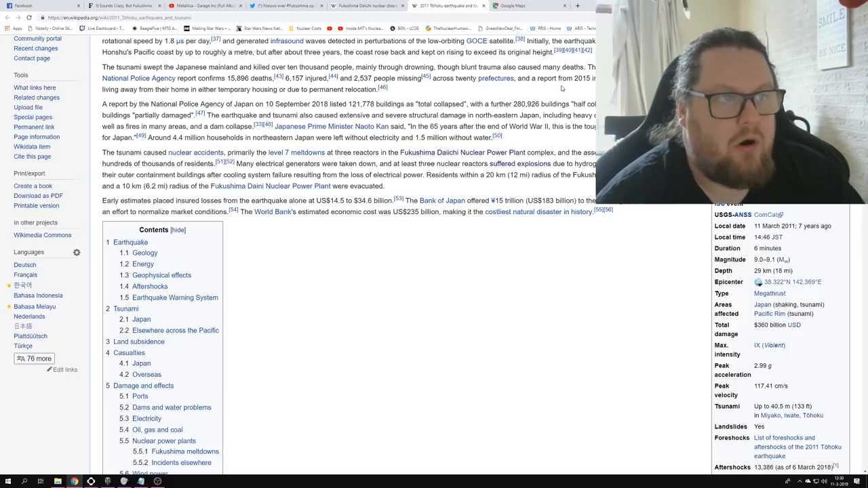
# - Glance at the Fukushima coast map, then return to the Fukushima Daiichi disaster article and skim its Contents
pyautogui.click(513, 5)
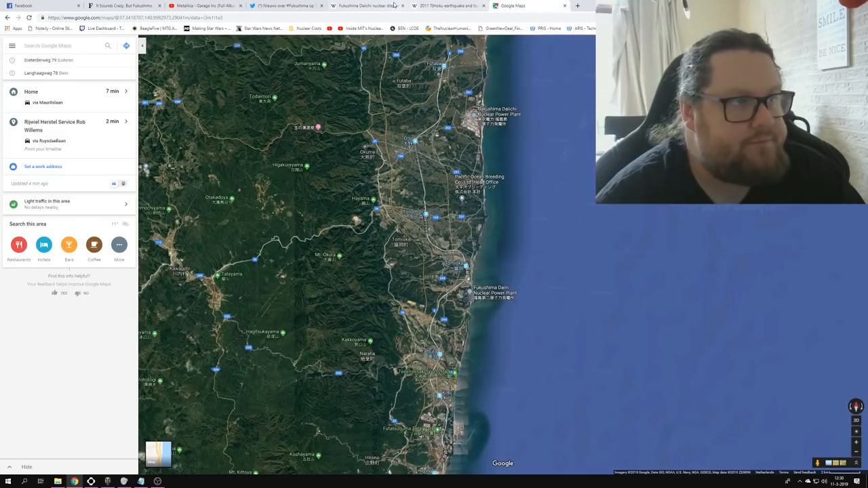
pyautogui.click(367, 5)
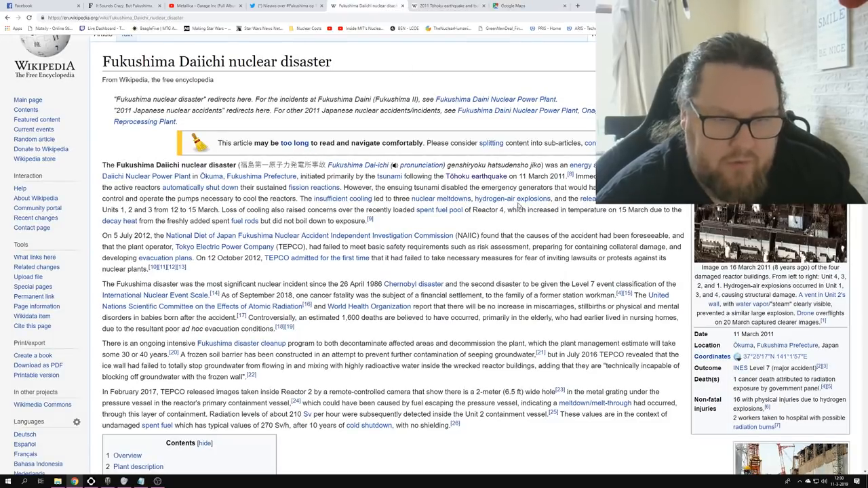
pyautogui.scroll(-3)
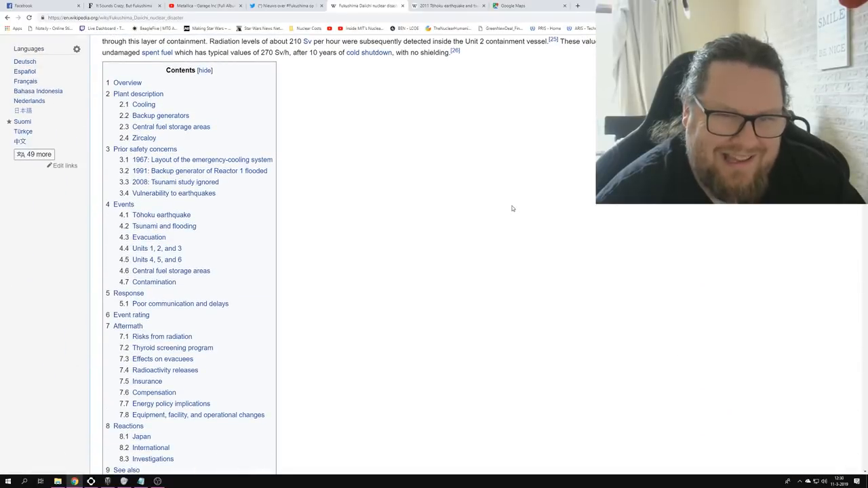
pyautogui.scroll(-3)
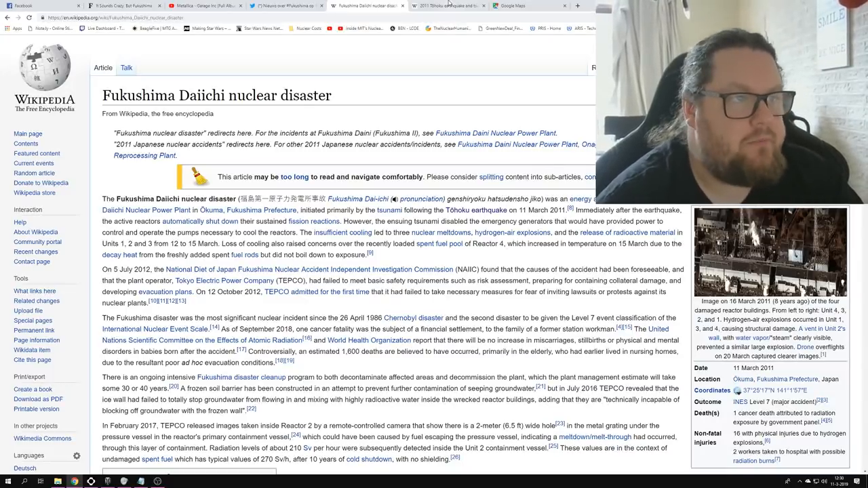
# - Revisit the Tōhoku earthquake article briefly, then bring up the Forbes piece arguing nuclear is inherently safe
pyautogui.click(446, 6)
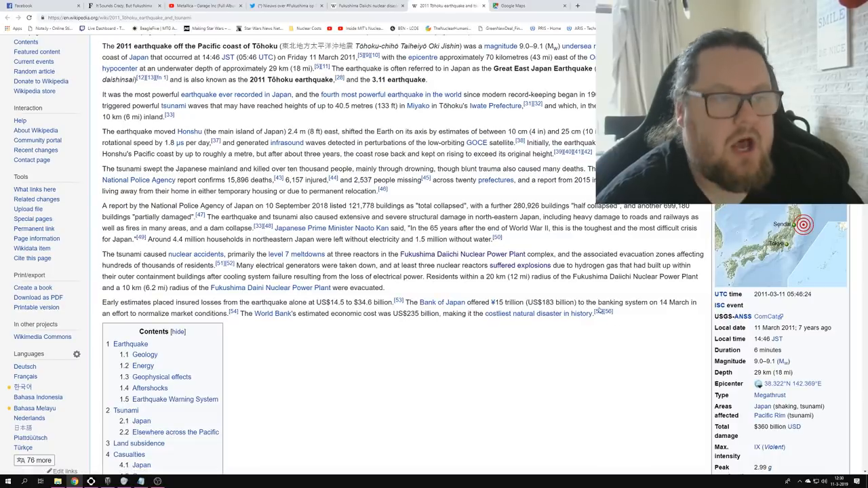
pyautogui.scroll(-3)
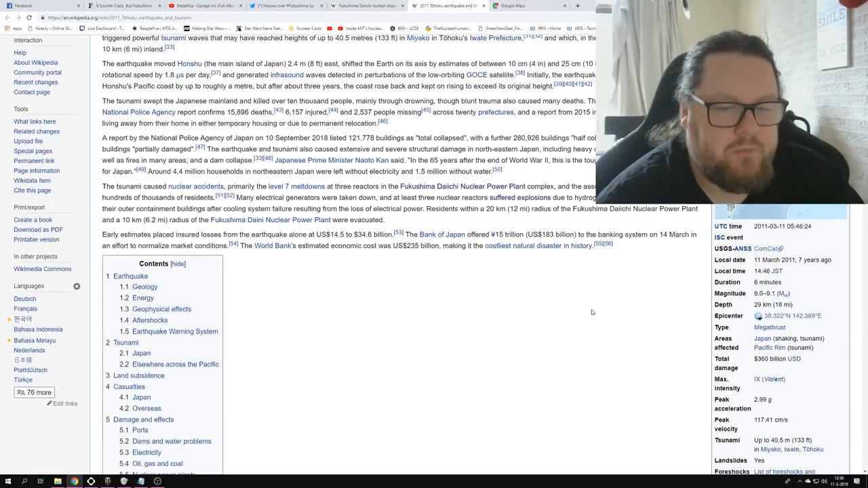
pyautogui.scroll(-3)
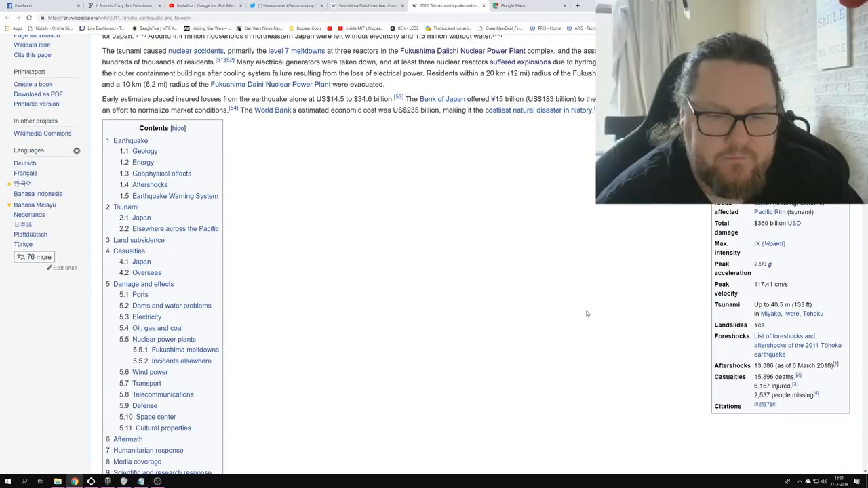
pyautogui.scroll(3)
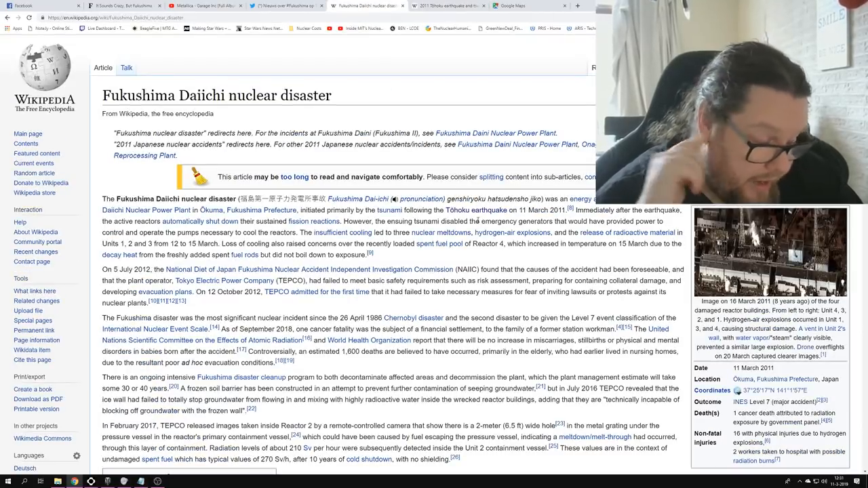
pyautogui.click(122, 6)
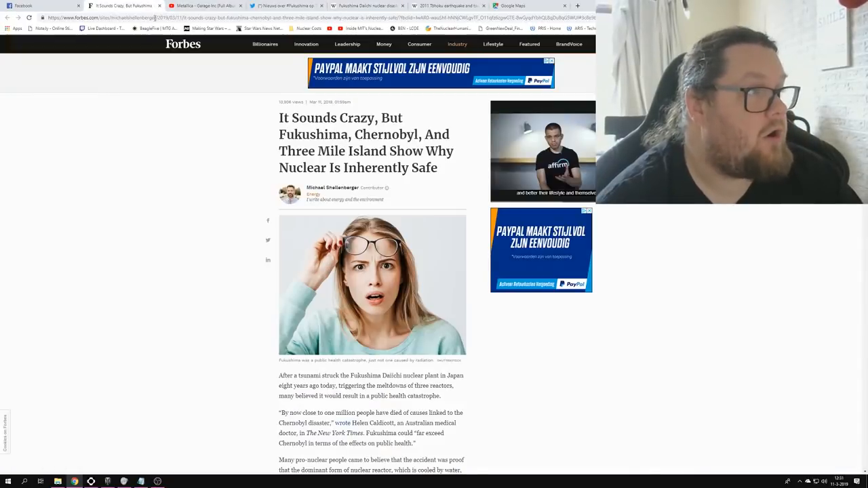